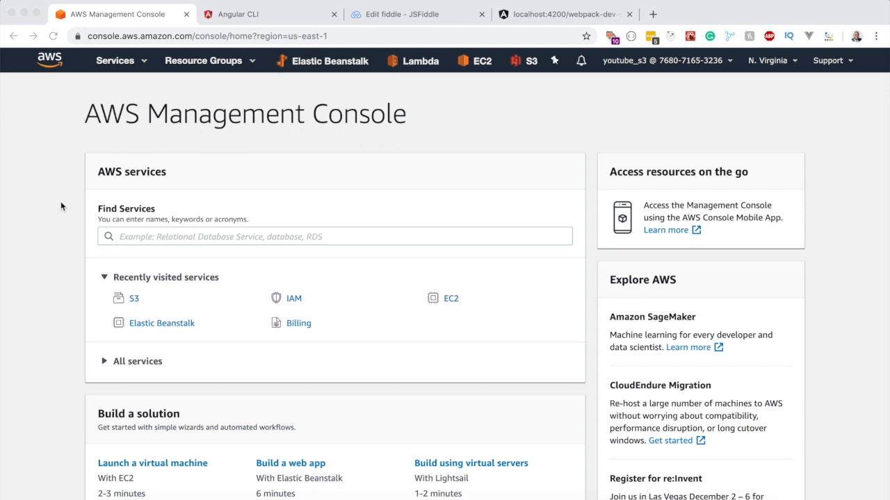
mouse_move(148, 205)
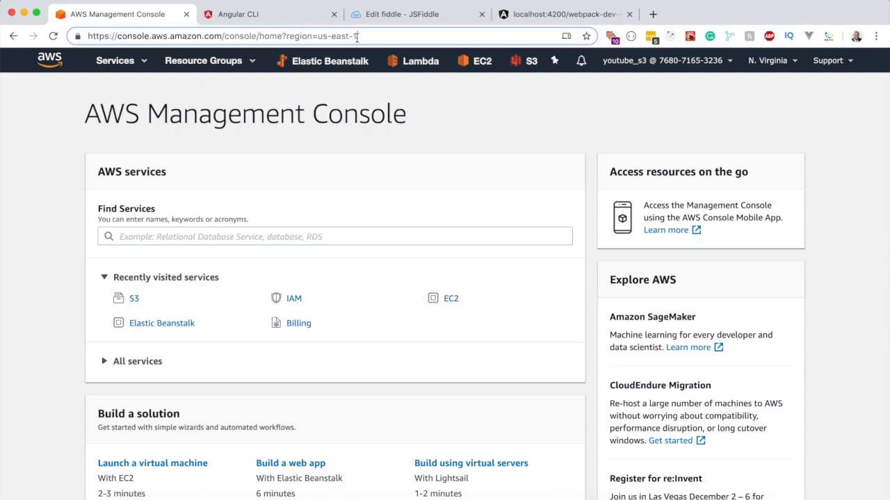
Step: Find and open the S3 service via the Find Services search for 's3'
left_click(333, 237)
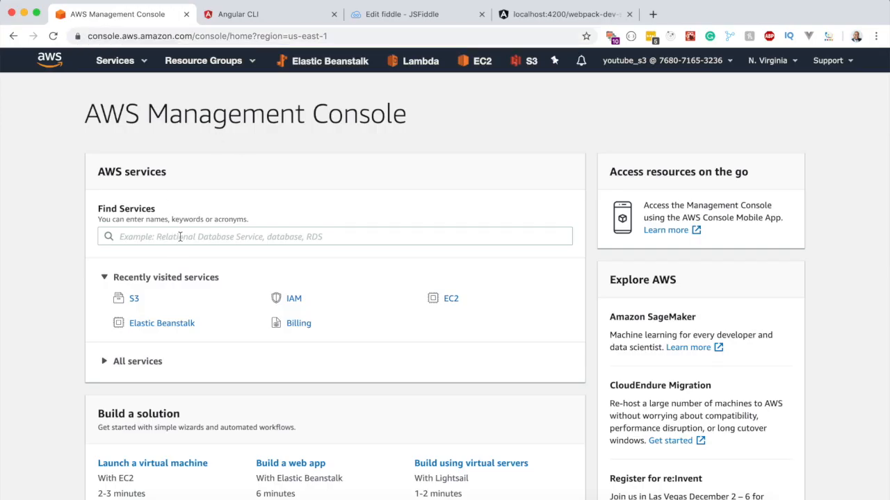
type("s3")
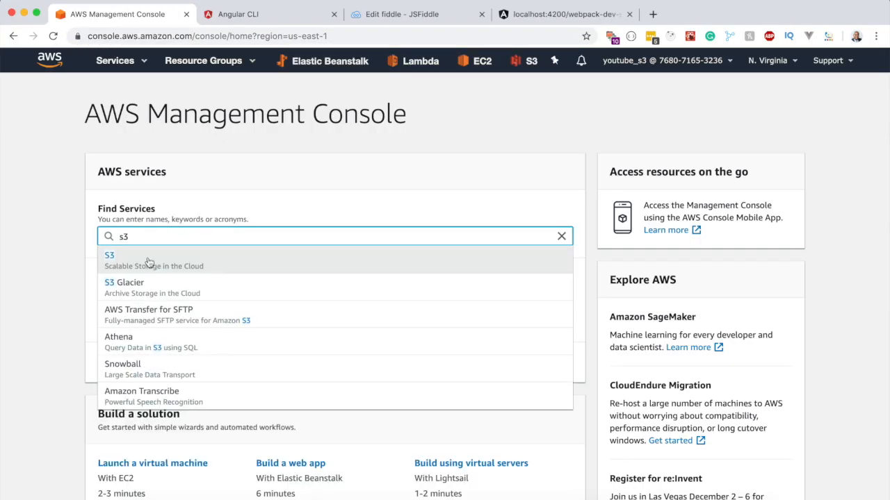
left_click(108, 255)
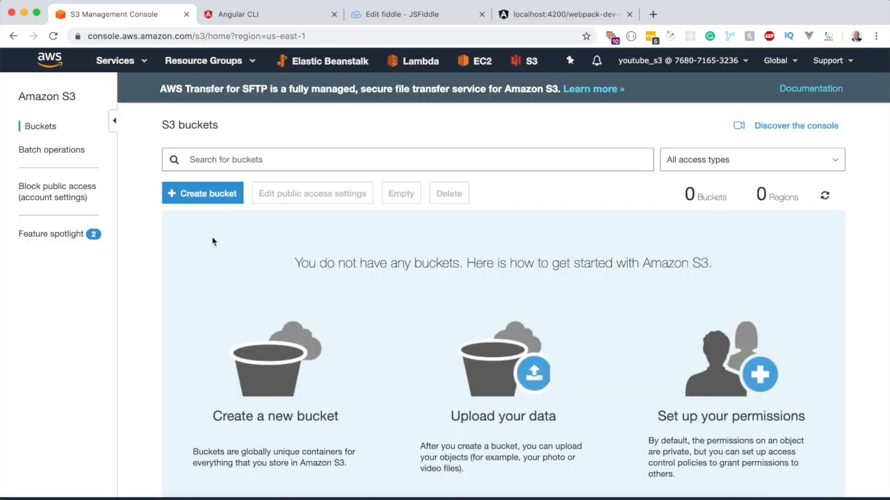
Step: Create the bucket youtube-angular-s3-bucket in US East (N. Virginia)
left_click(203, 193)
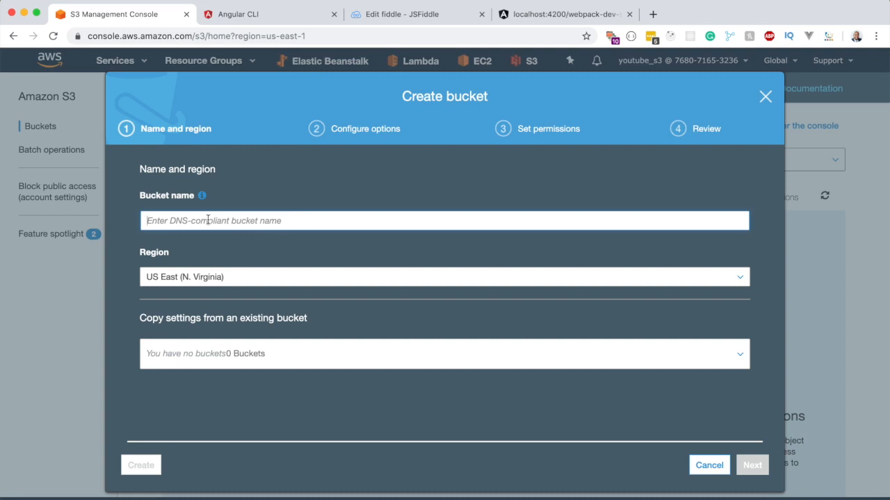
type("youtube-angular-s3bucket")
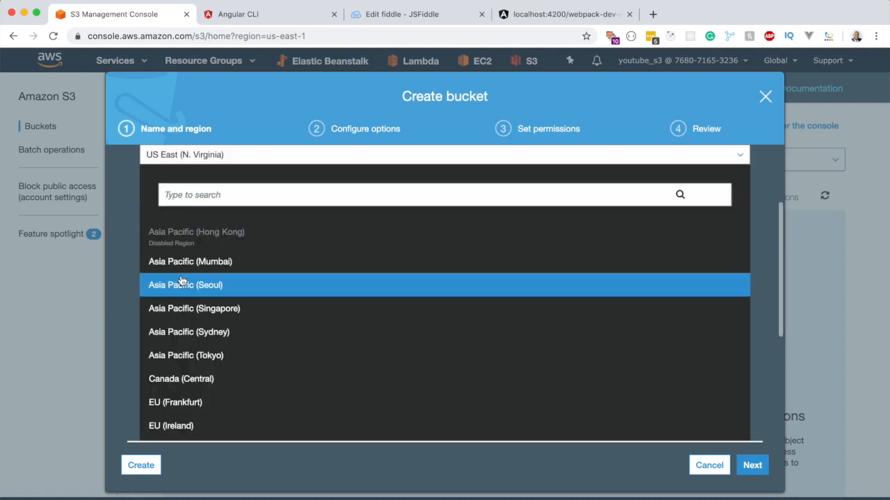
mouse_move(187, 307)
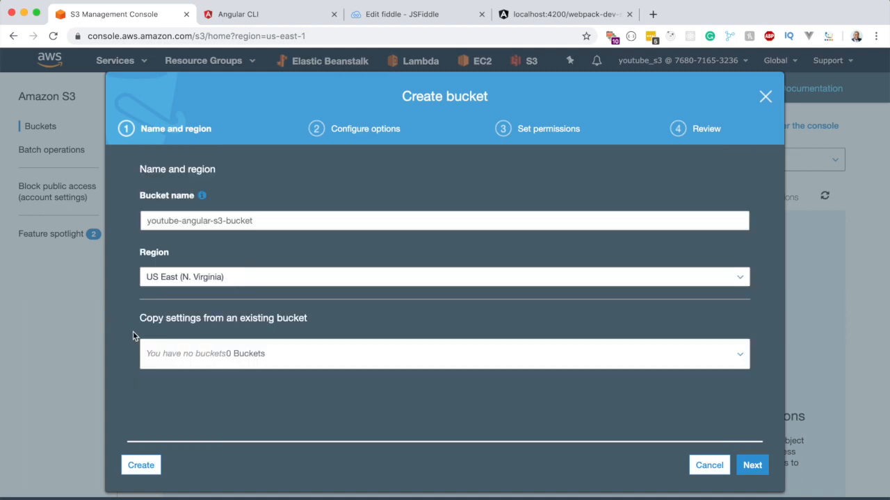
mouse_move(161, 313)
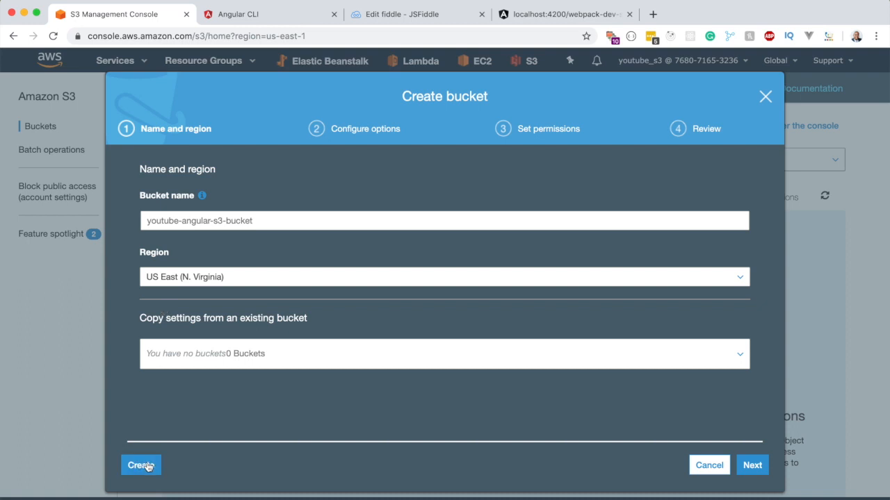
left_click(143, 467)
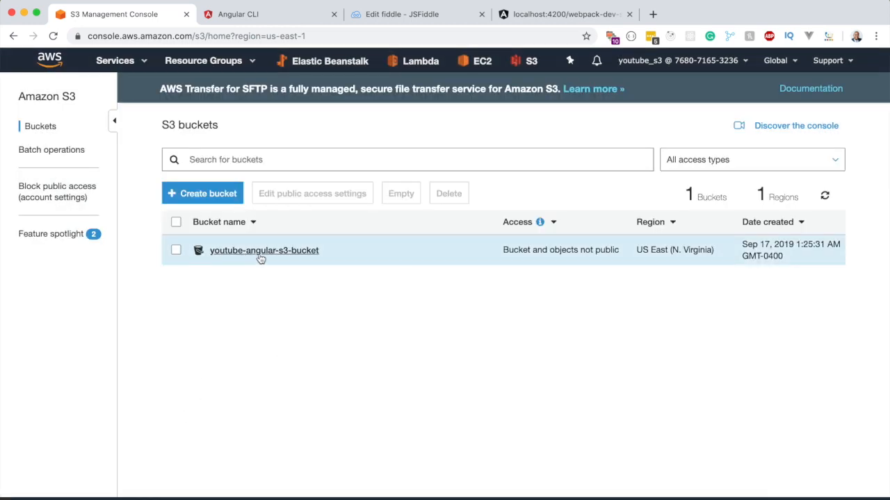
Step: Open the empty youtube-angular-s3-bucket from the bucket list
left_click(175, 250)
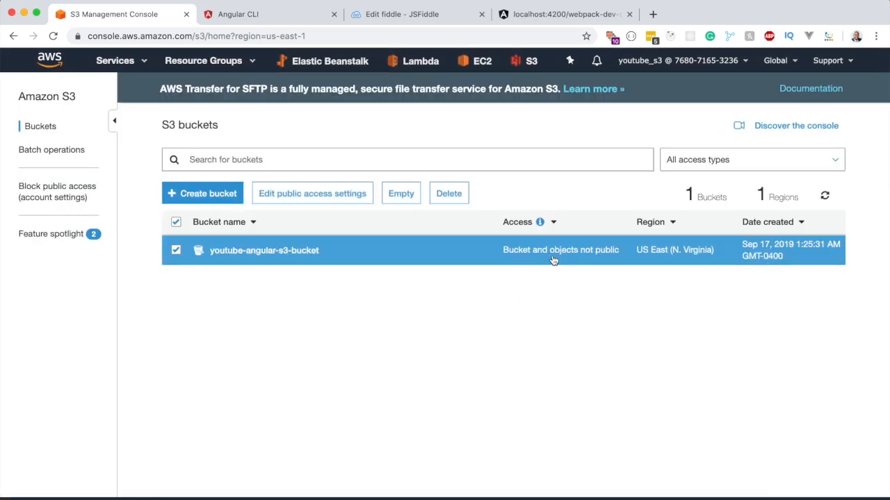
mouse_move(571, 261)
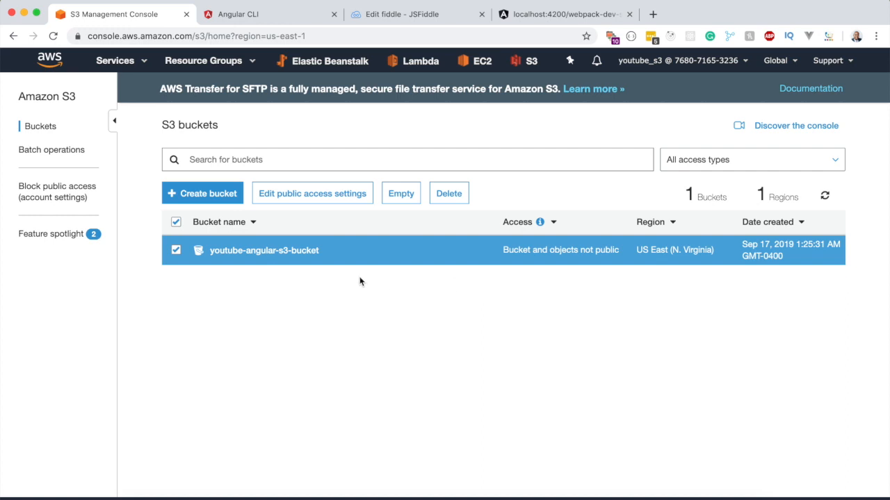
mouse_move(272, 256)
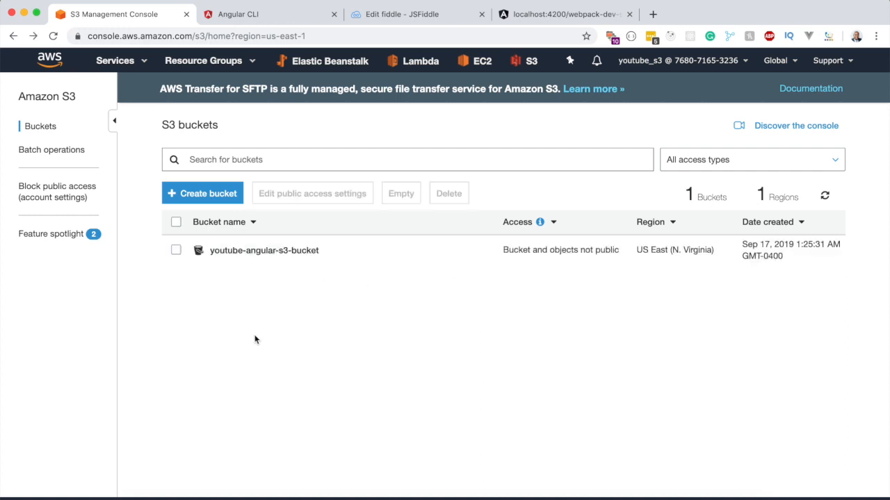
left_click(264, 251)
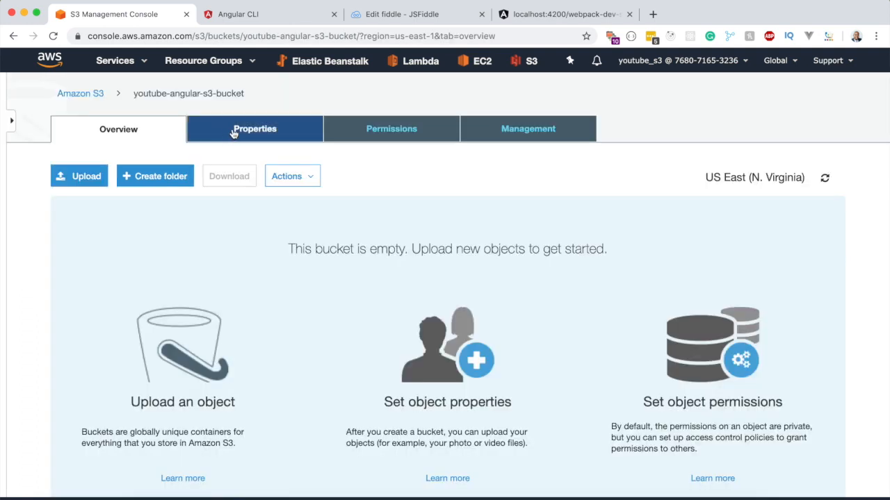
Step: Under Permissions, uncheck Block all public access, save and confirm the change
left_click(391, 128)
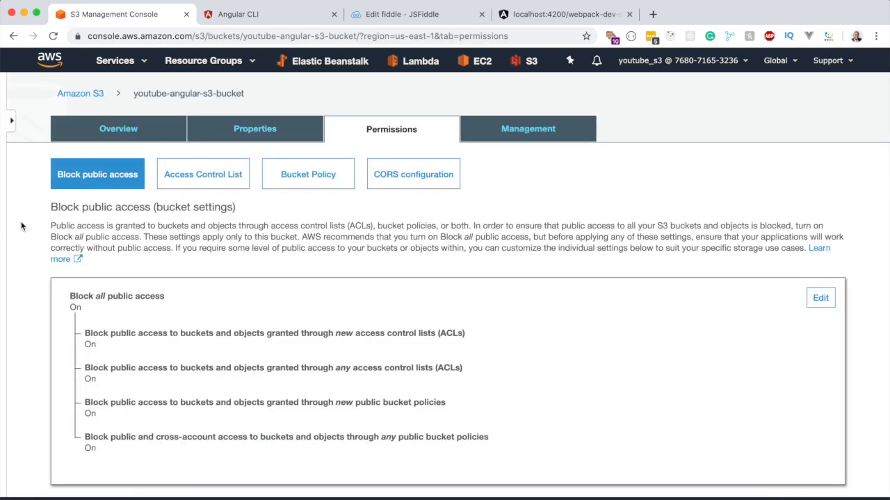
mouse_move(105, 182)
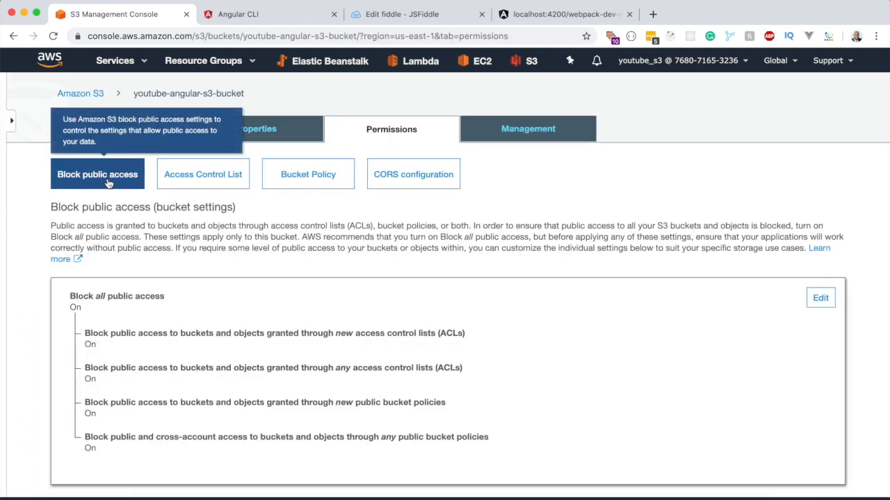
left_click(818, 299)
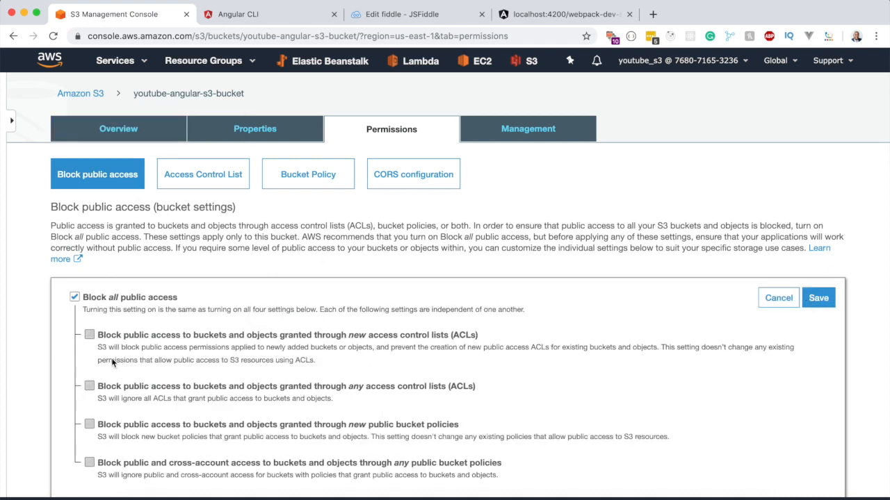
left_click(72, 297)
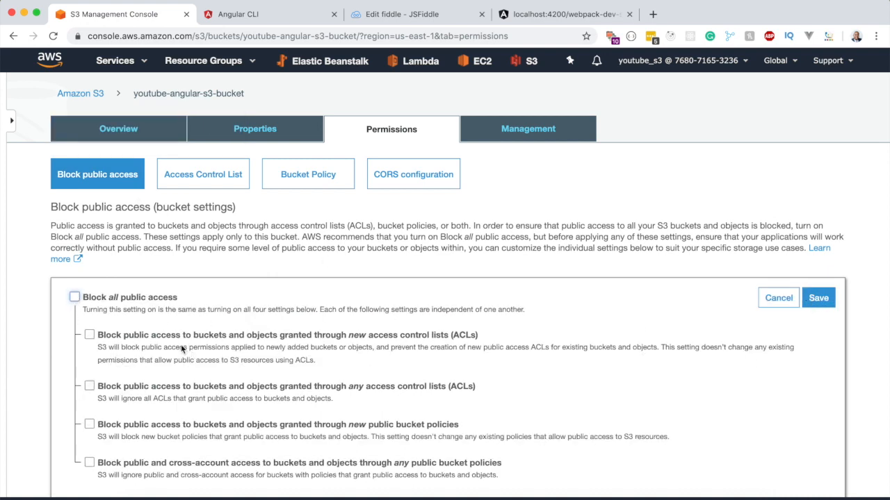
mouse_move(737, 328)
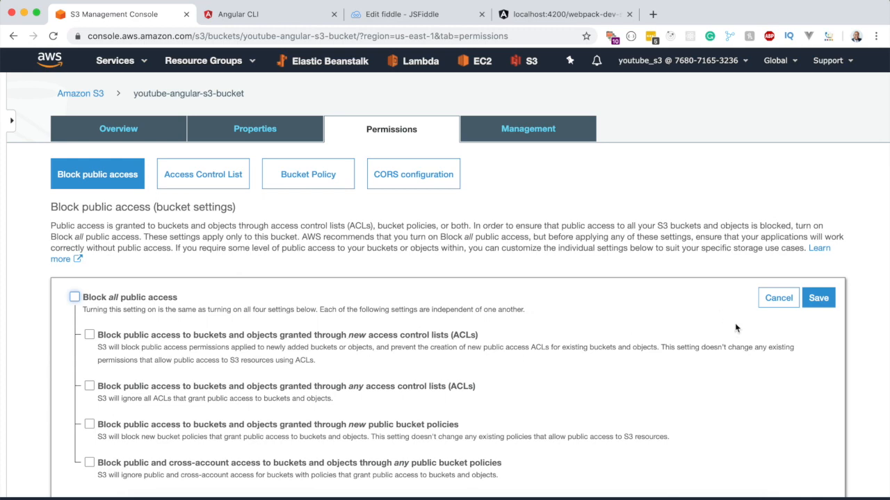
left_click(818, 298)
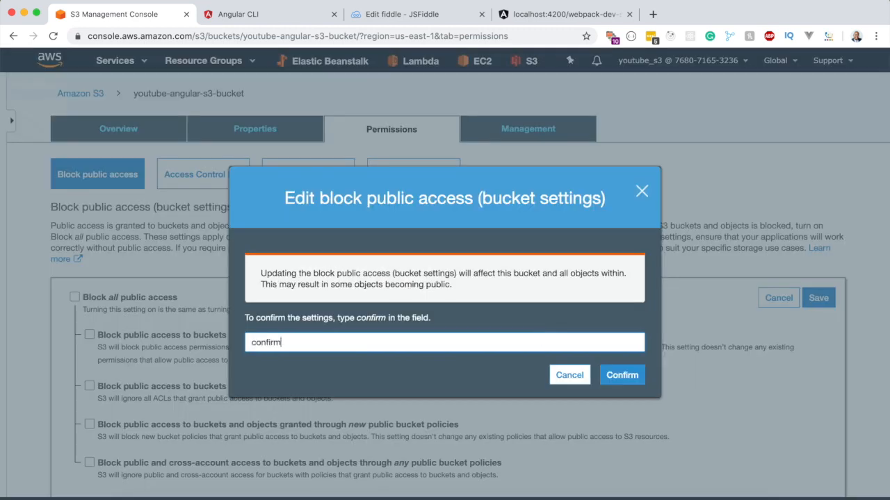
left_click(622, 376)
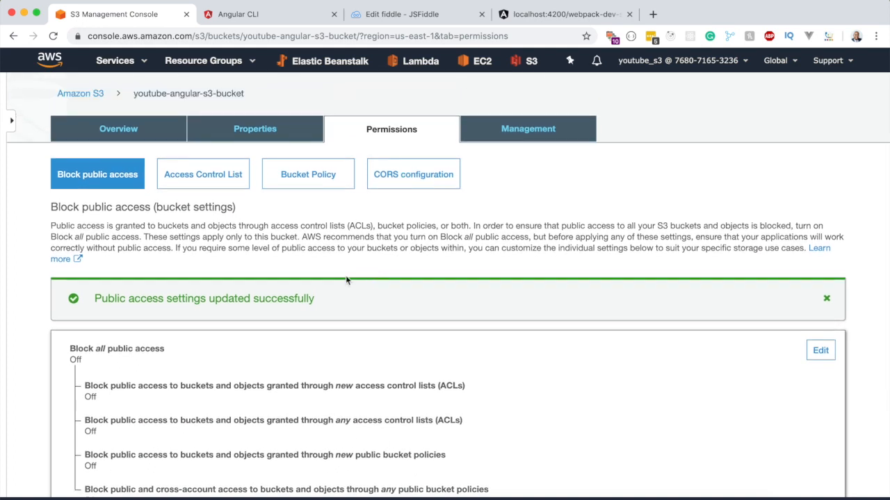
mouse_move(316, 188)
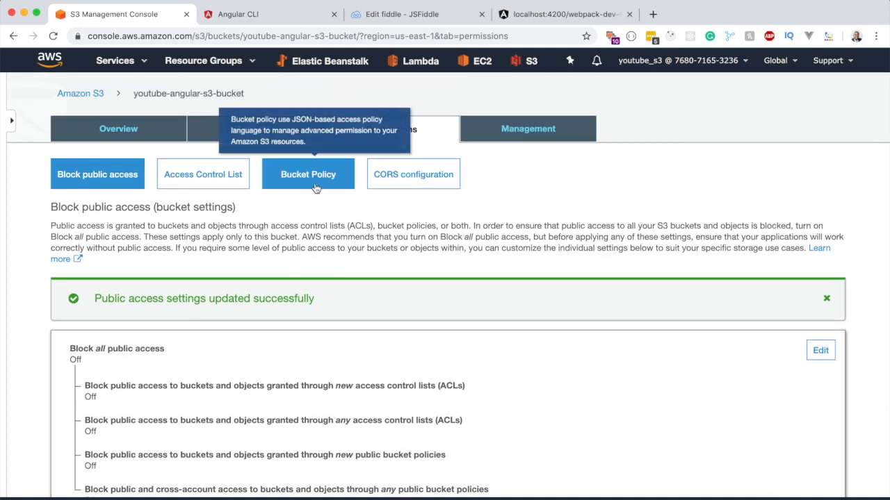
Step: Copy the public-read policy JSON from the JSFiddle tab into the bucket policy editor
left_click(309, 174)
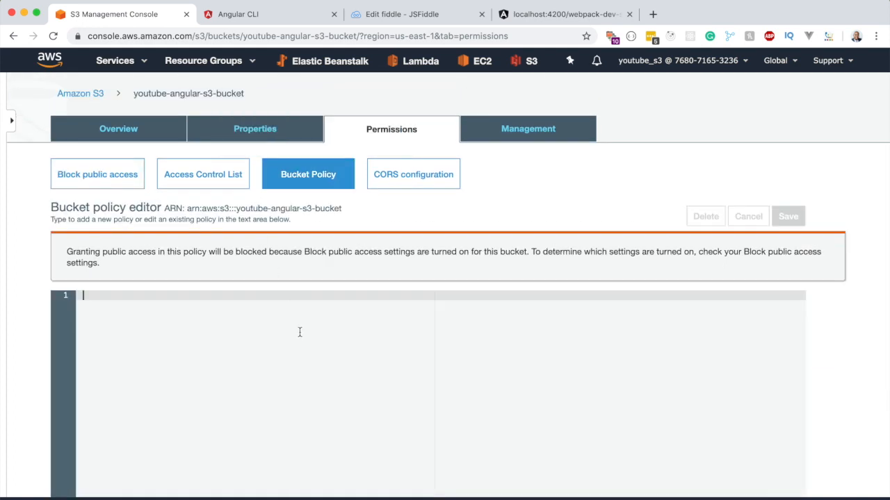
scroll("down", 3)
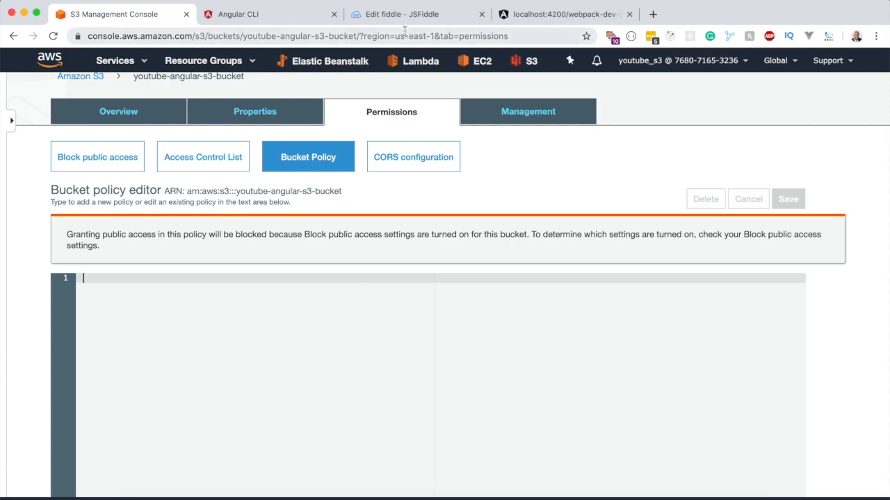
left_click(409, 14)
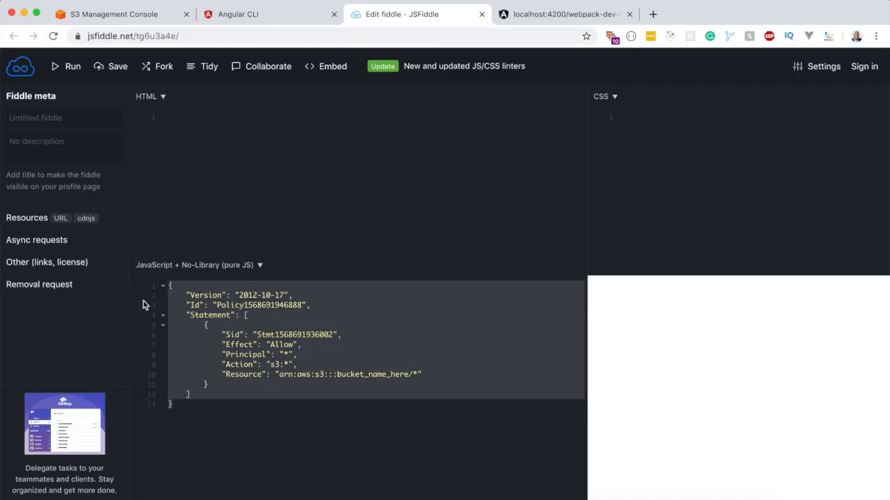
left_click(123, 14)
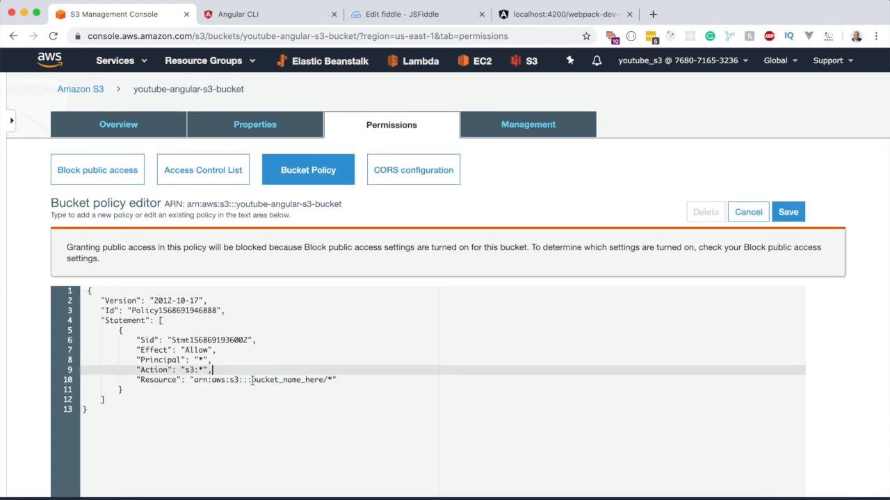
Step: Replace the placeholder resource with youtube-angular-s3-bucket and save the policy
double_click(287, 381)
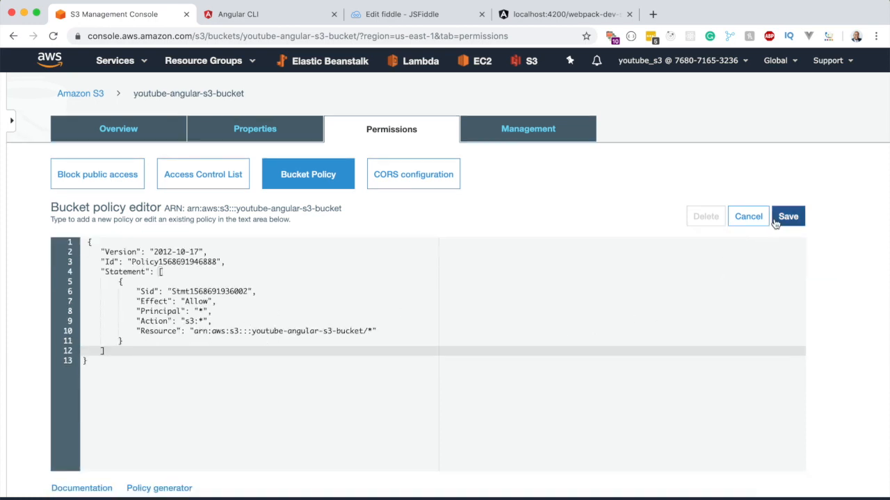
left_click(788, 217)
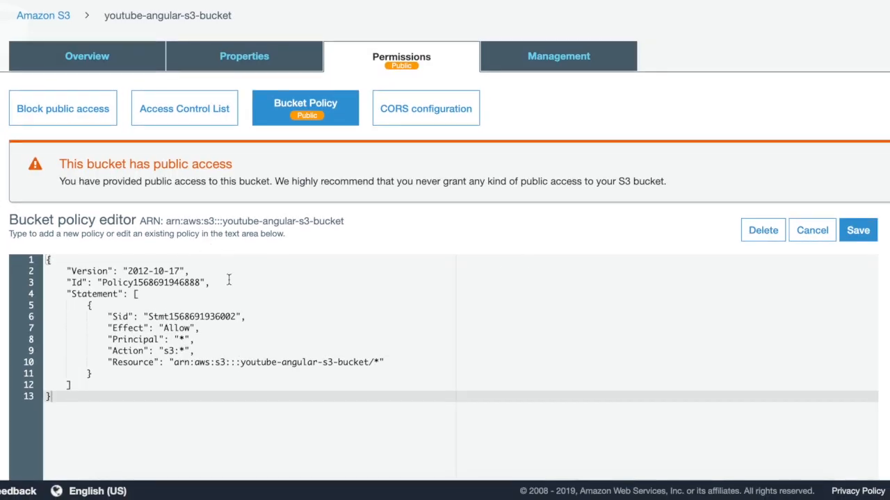
mouse_move(210, 295)
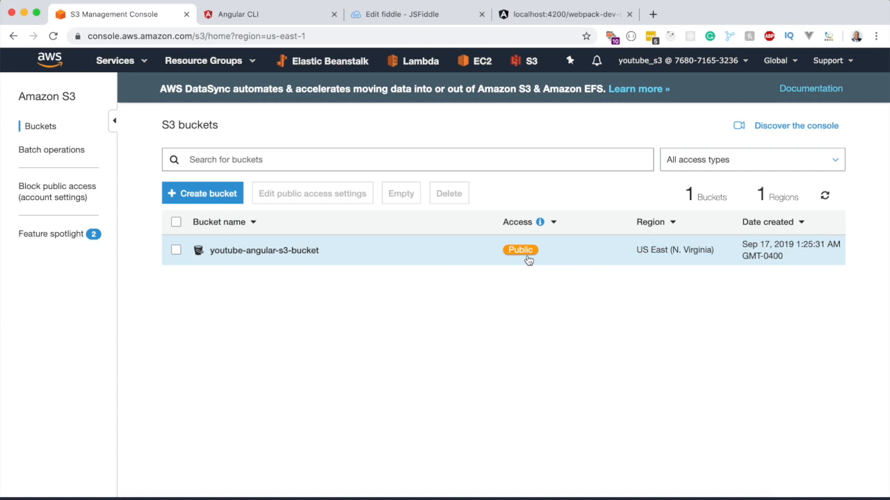
mouse_move(257, 254)
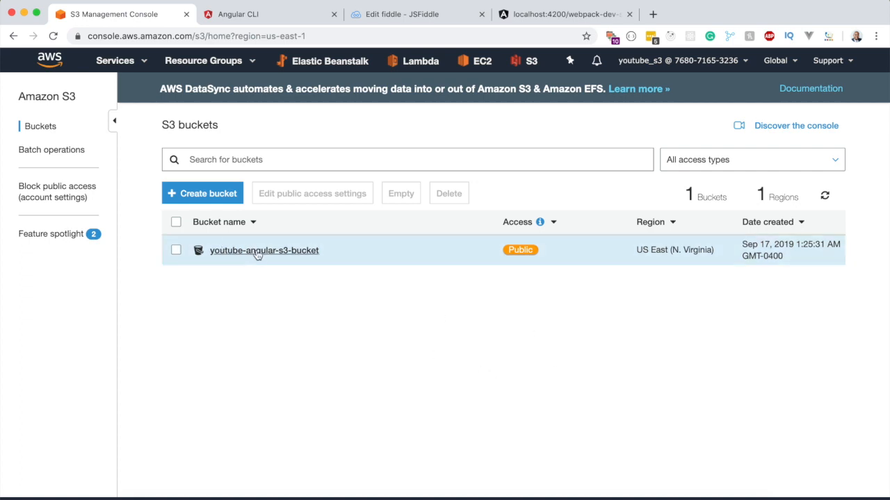
Step: Reopen the now-public youtube-angular-s3-bucket's overview from the bucket list
left_click(264, 251)
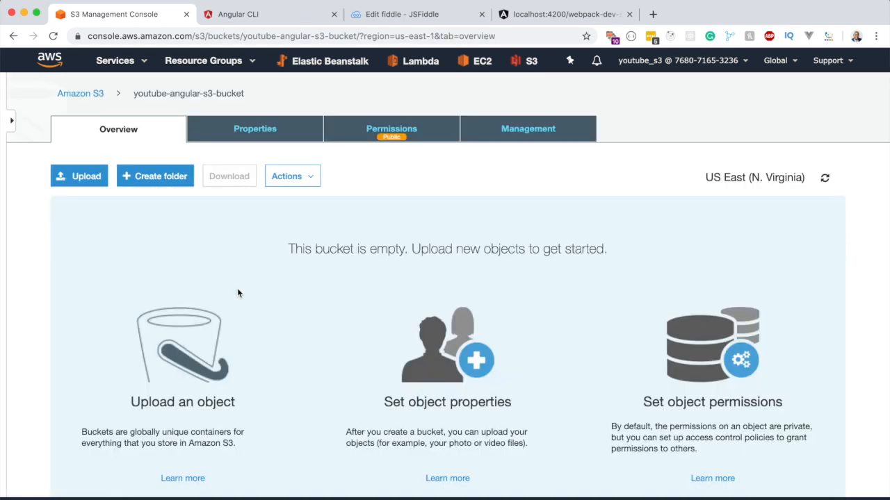
mouse_move(187, 370)
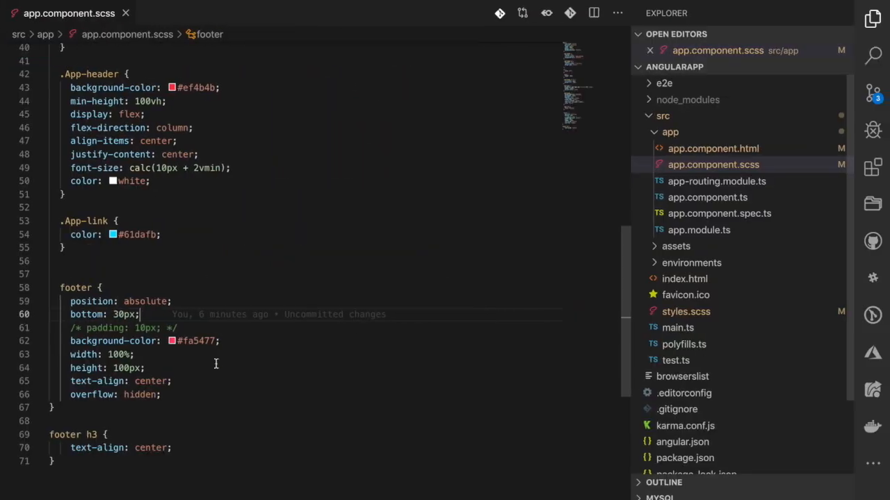
Step: Collapse the src folder in the VS Code Explorer before building
left_click(662, 115)
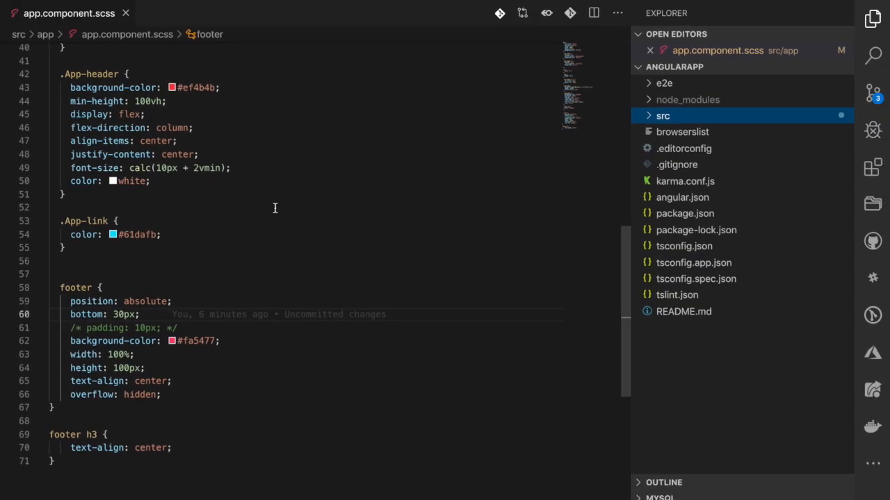
mouse_move(364, 223)
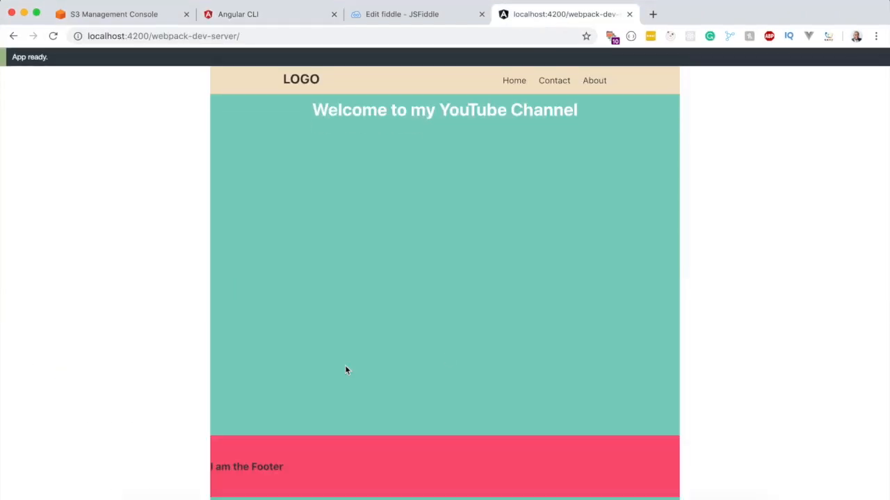
mouse_move(156, 320)
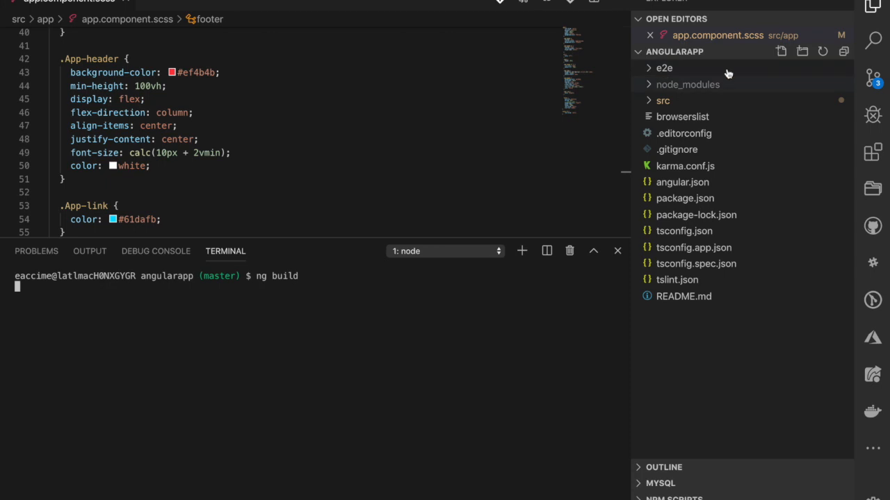
Step: Run ng build and expand the resulting dist folder in the Explorer
key("Enter")
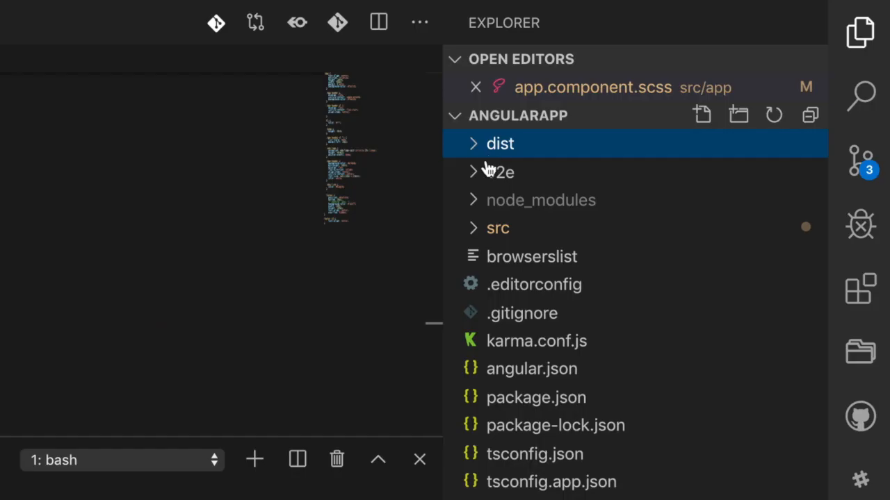
left_click(501, 143)
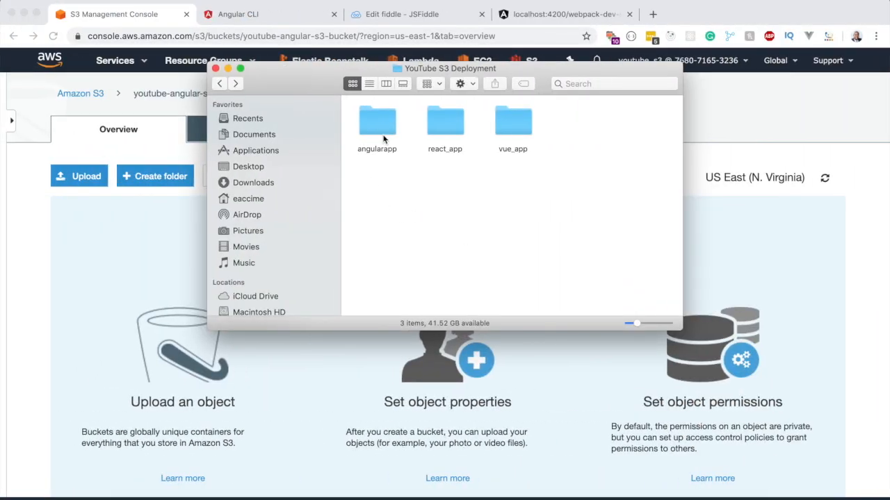
Step: Navigate Finder to angularapp/dist/angularapp and select all 22 built files
double_click(376, 122)
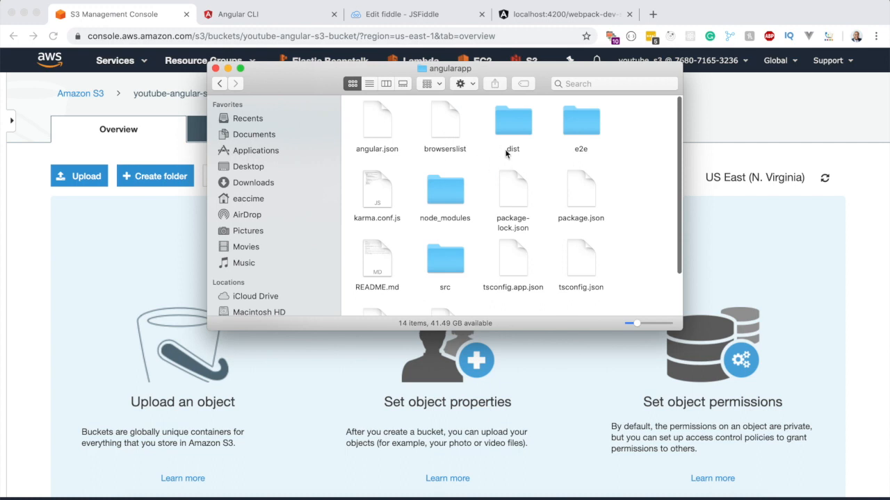
double_click(512, 122)
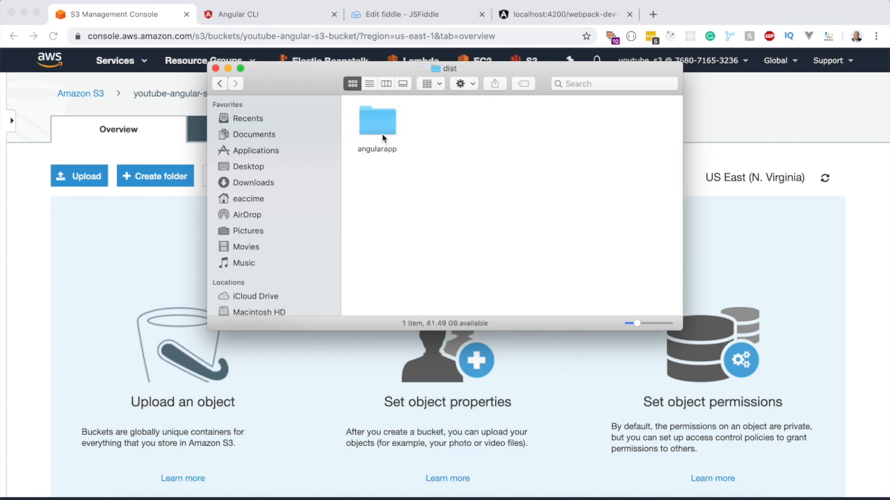
double_click(377, 119)
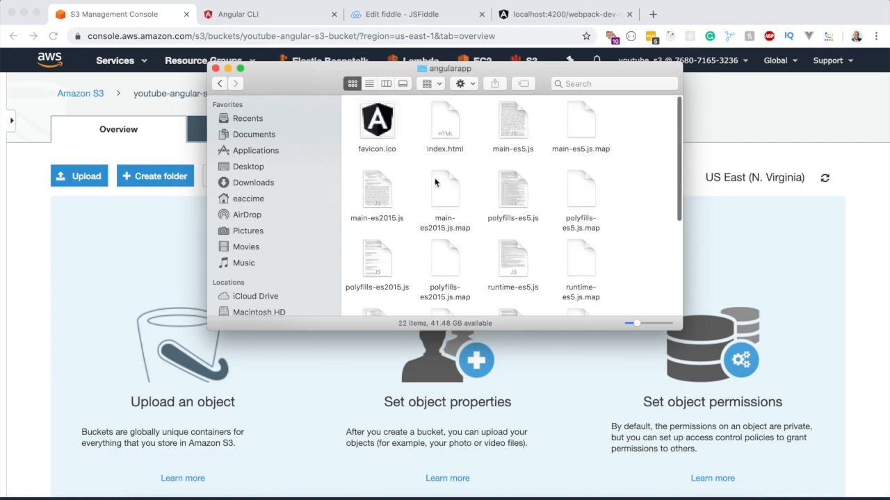
key("cmd+a")
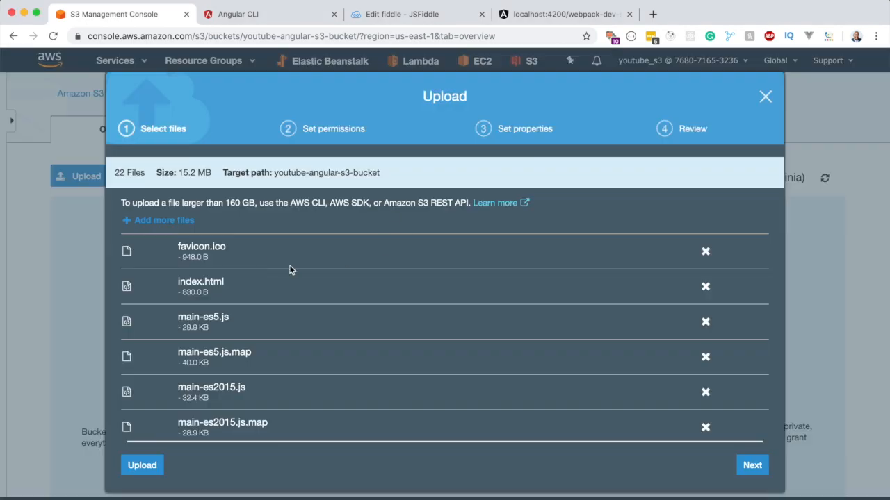
Step: Start the upload of the 22 built files and confirm the Operations bar reports success
left_click(142, 465)
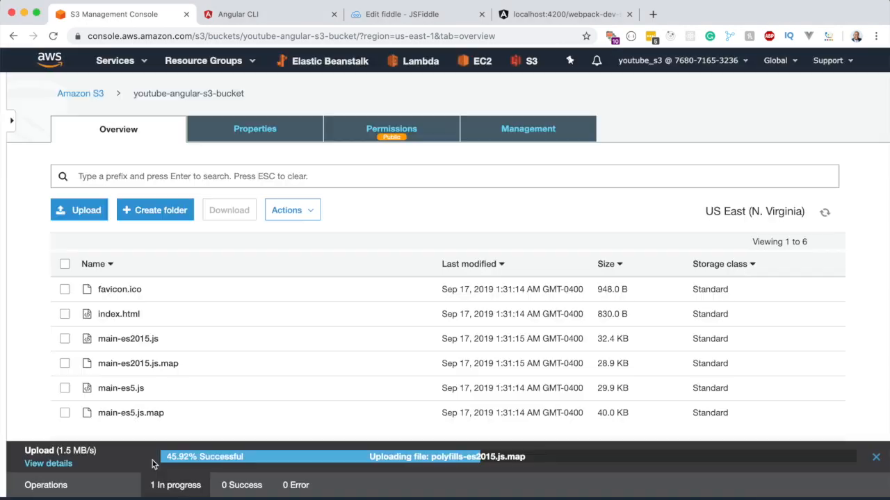
scroll("down", 3)
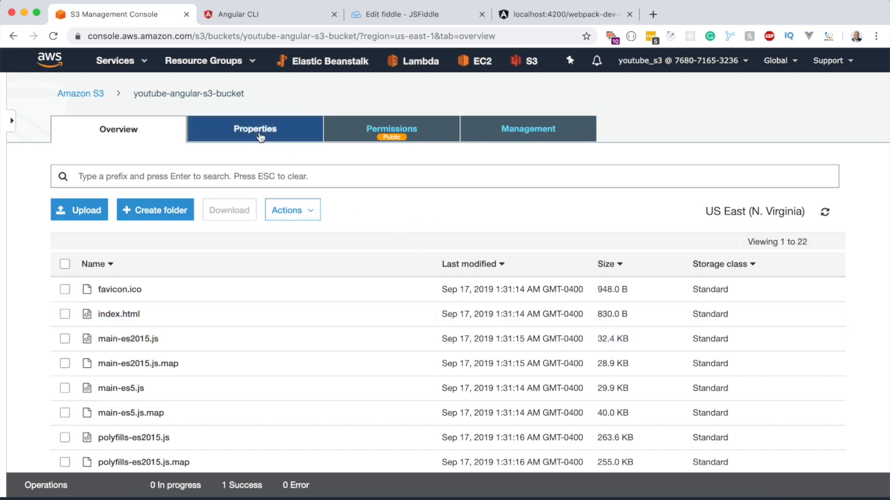
Step: Enable 'Use this bucket to host a website' in Properties with index.html as index and error document
left_click(255, 127)
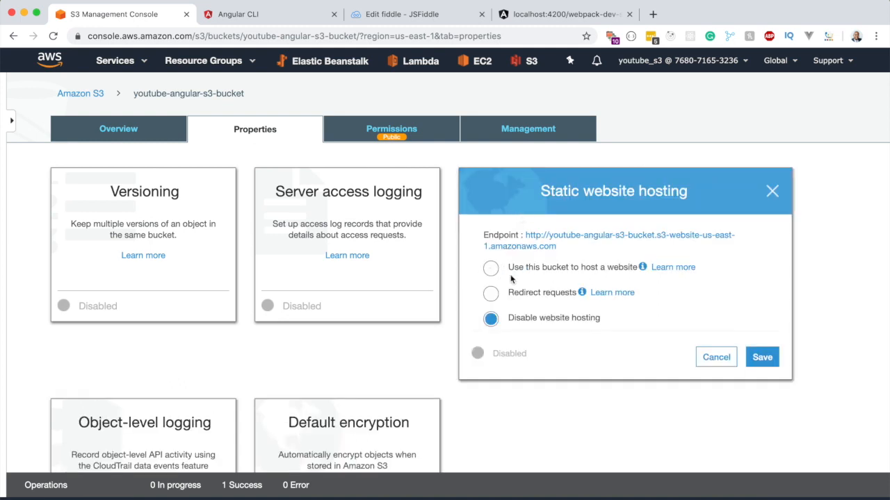
left_click(489, 267)
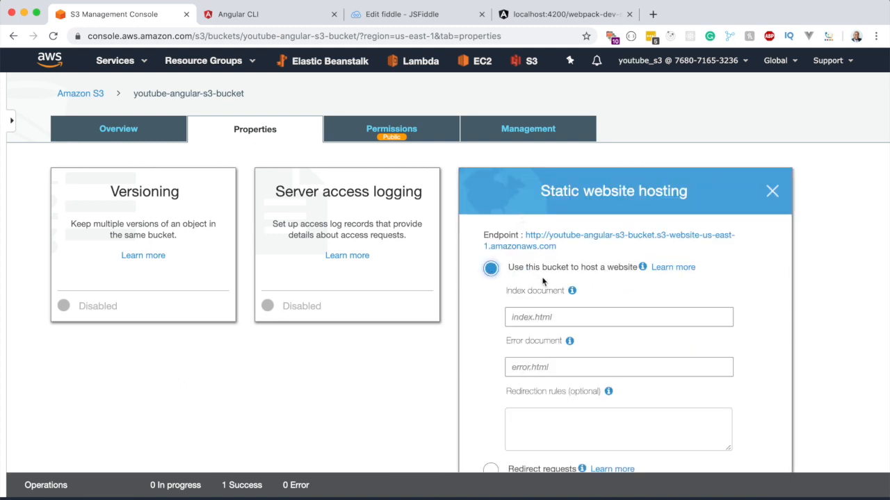
type("index.html")
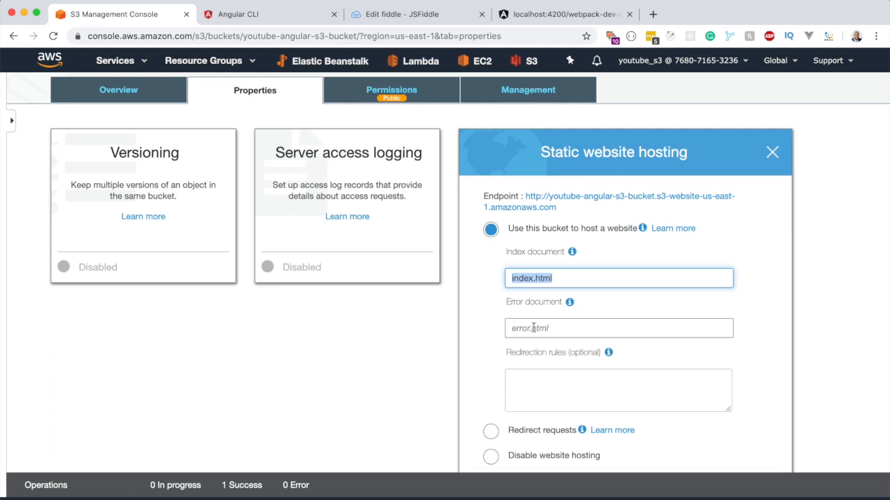
type("index.html")
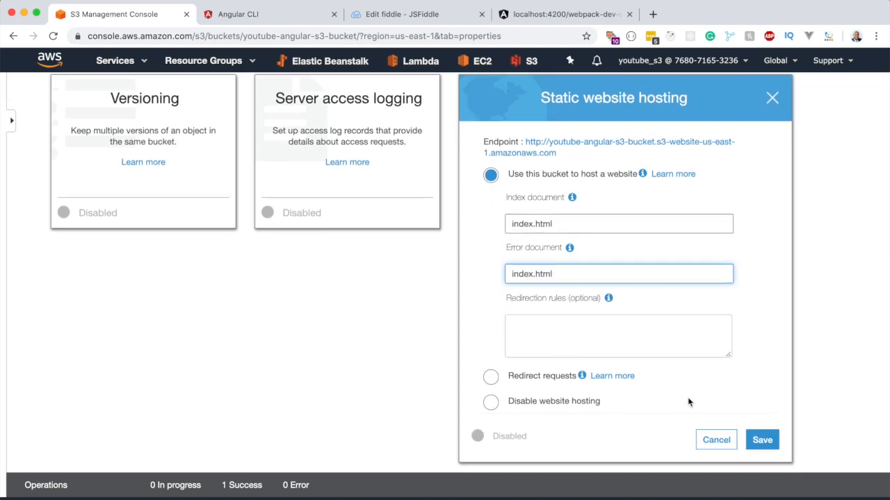
left_click(763, 439)
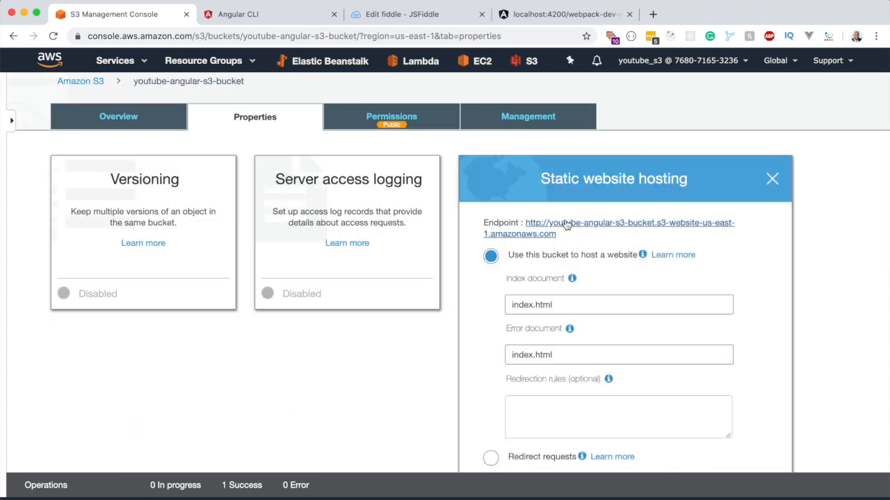
Step: Follow the Endpoint link so the Angular welcome page loads from the S3 website endpoint
left_click(567, 222)
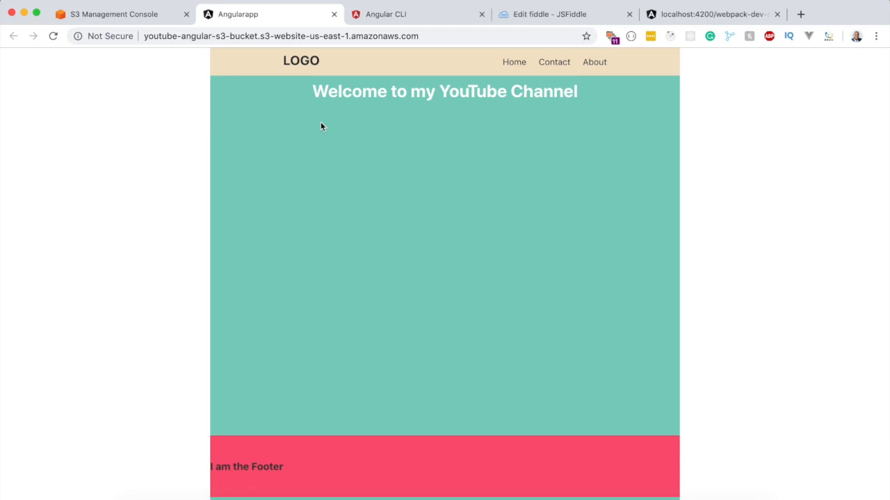
mouse_move(347, 134)
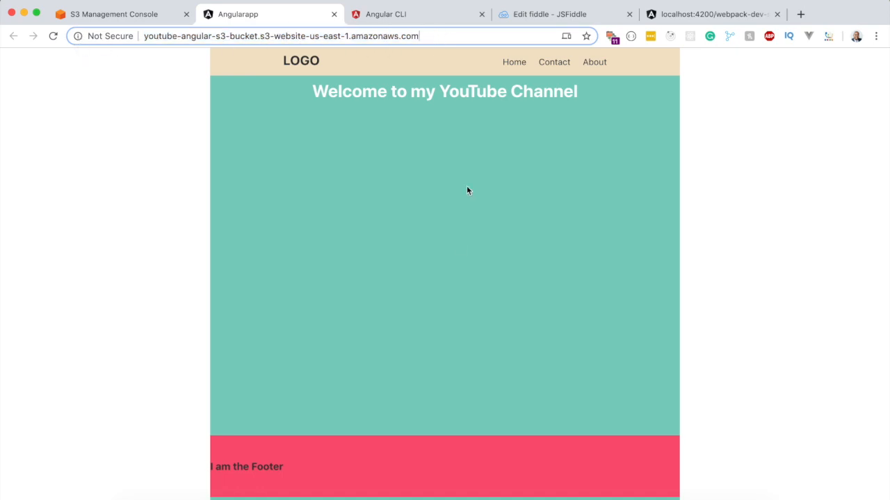
mouse_move(424, 236)
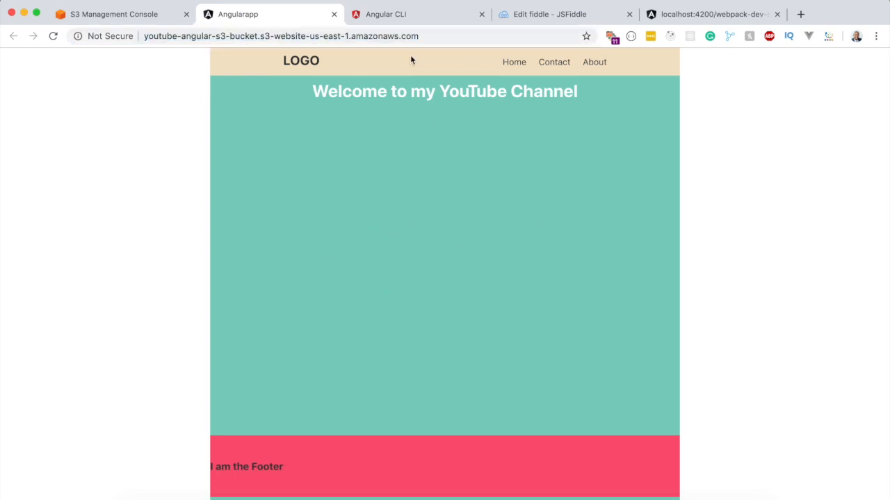
left_click(281, 36)
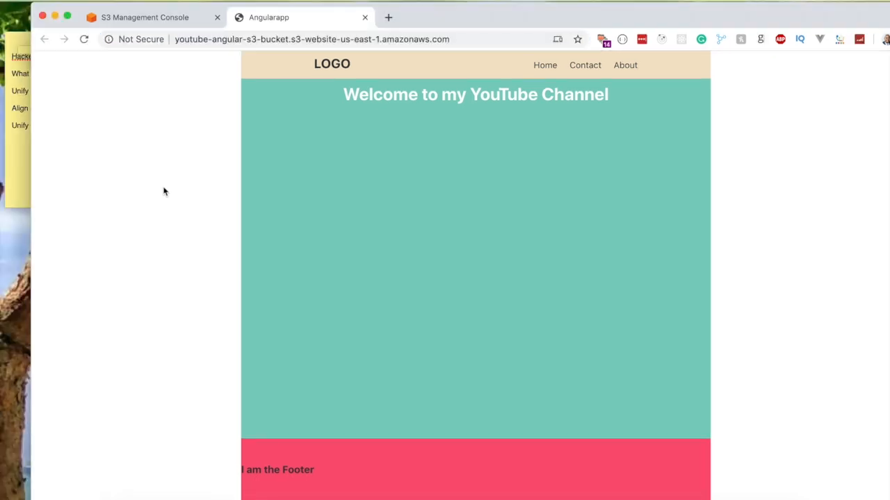
left_click(312, 39)
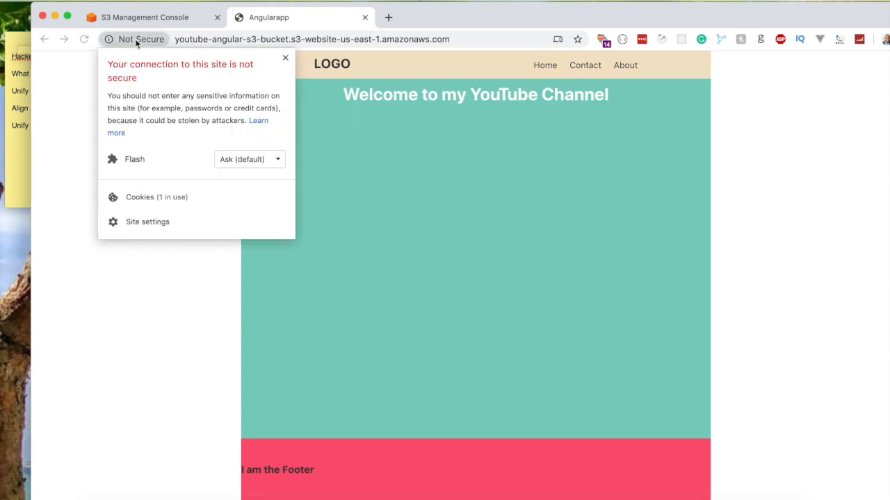
left_click(285, 58)
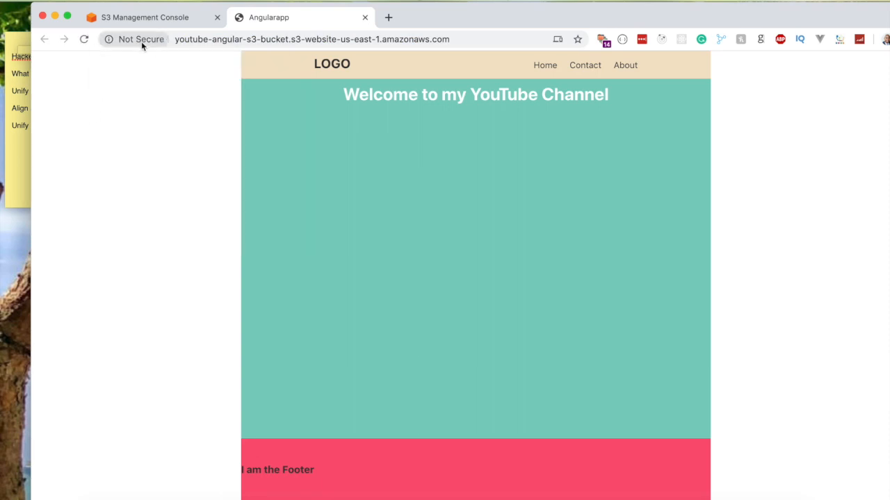
mouse_move(142, 45)
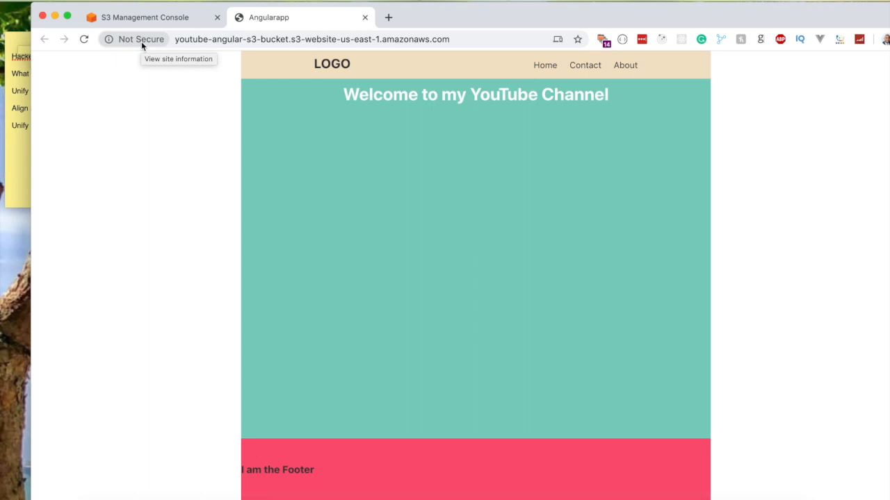
mouse_move(173, 125)
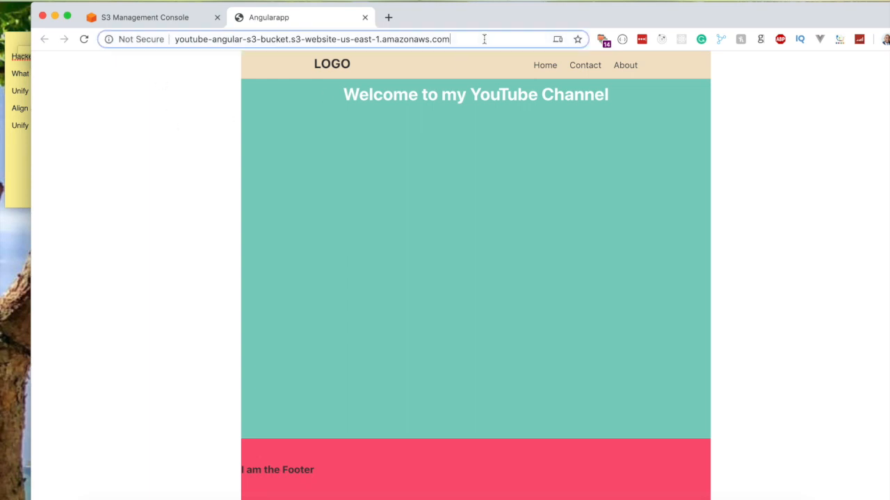
type("https://example.com")
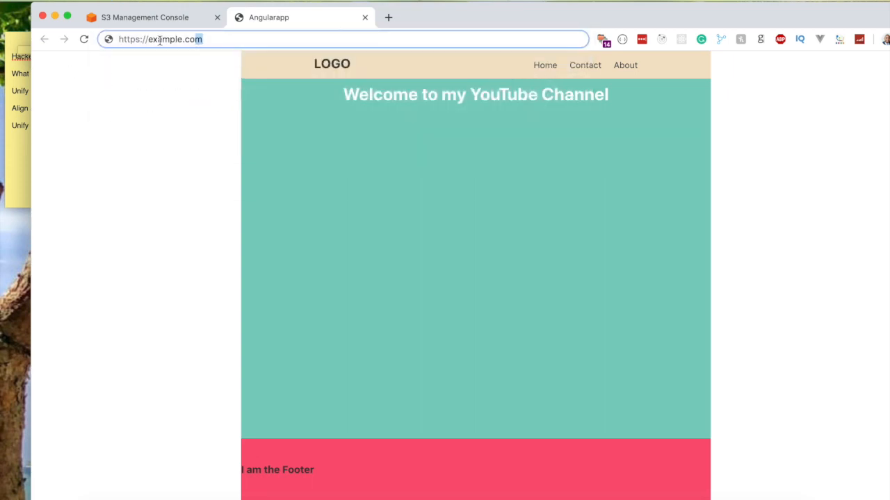
double_click(128, 39)
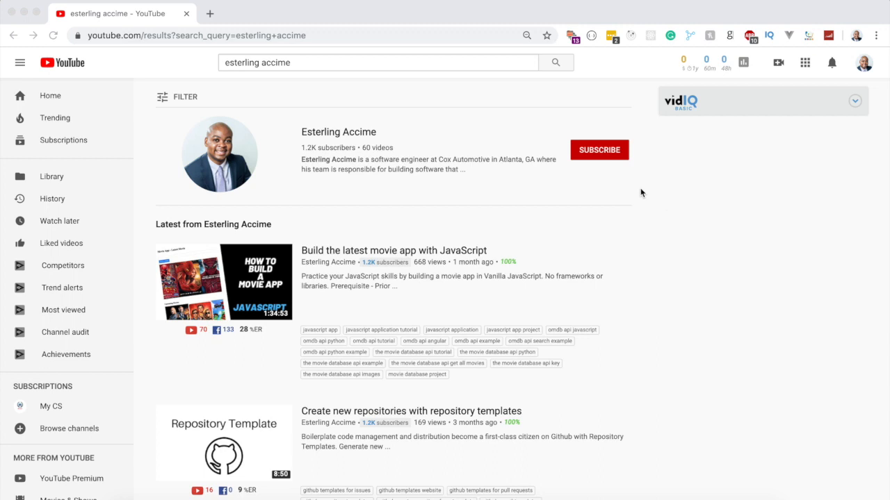
Step: Subscribe to the Esterling Accime channel and set its notifications to All
left_click(600, 150)
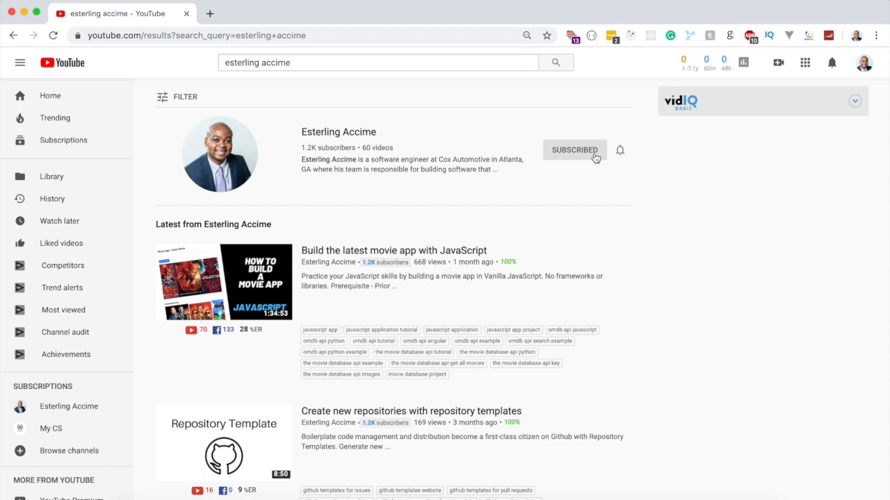
mouse_move(623, 155)
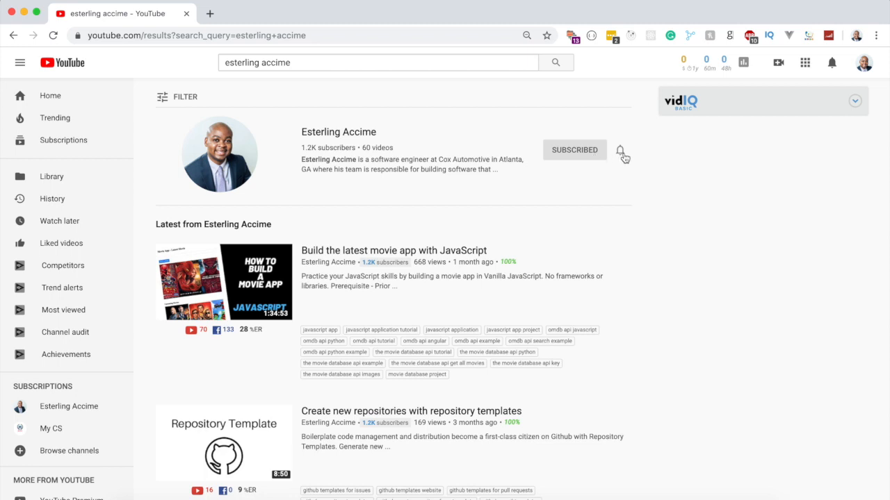
left_click(620, 150)
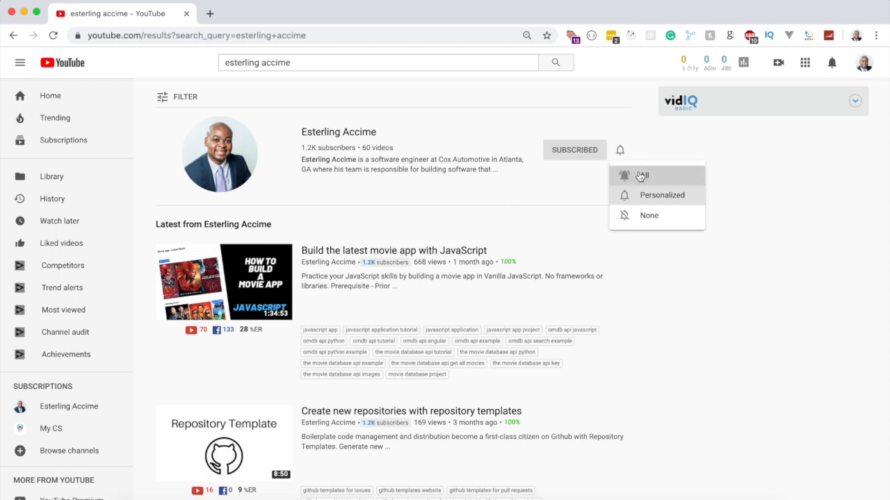
left_click(641, 175)
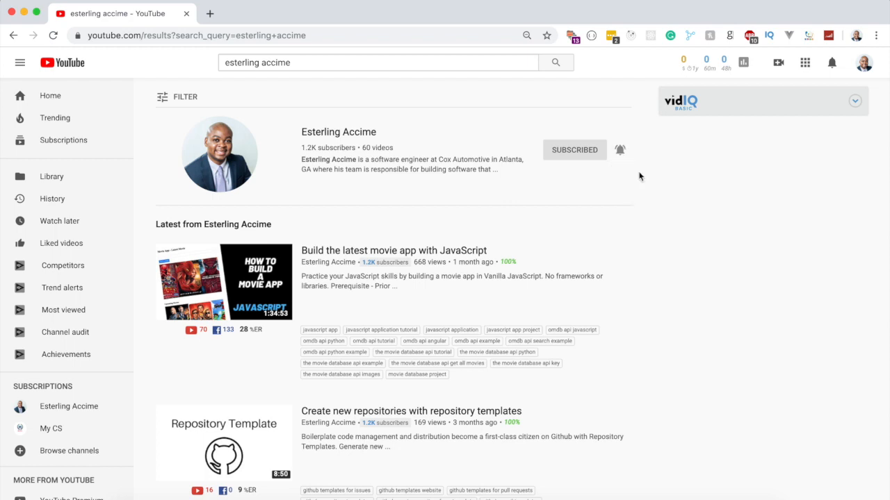